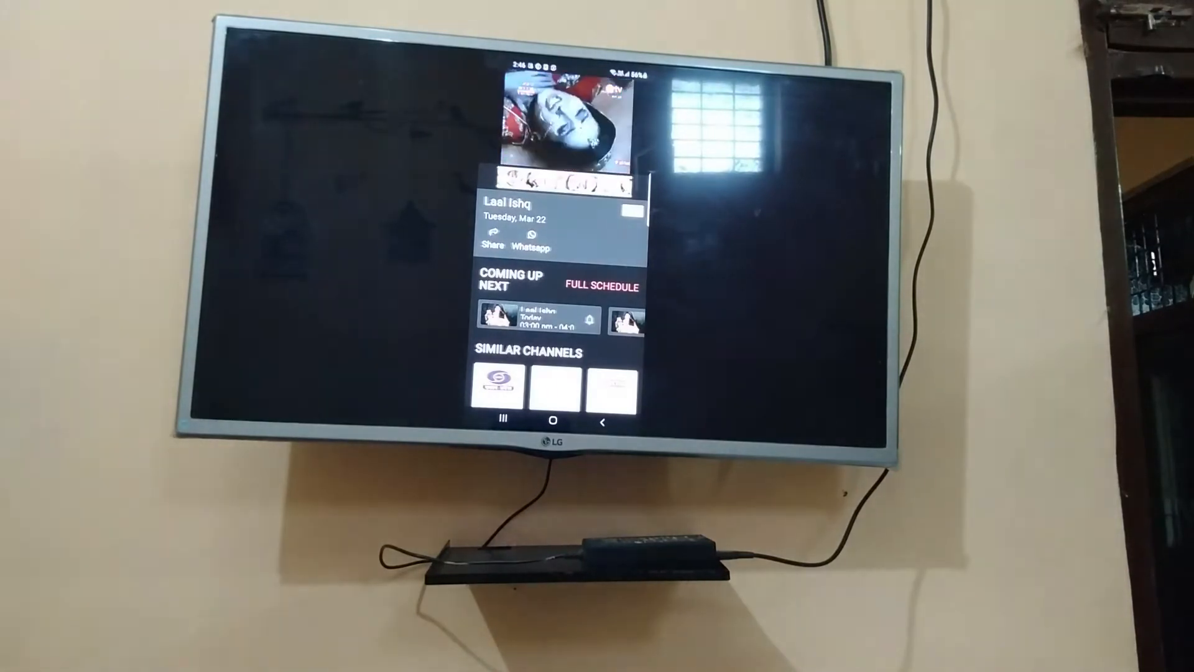
# Switch the Laal Ishq live stream to landscape full-screen, then pause it.
pyautogui.click(555, 122)
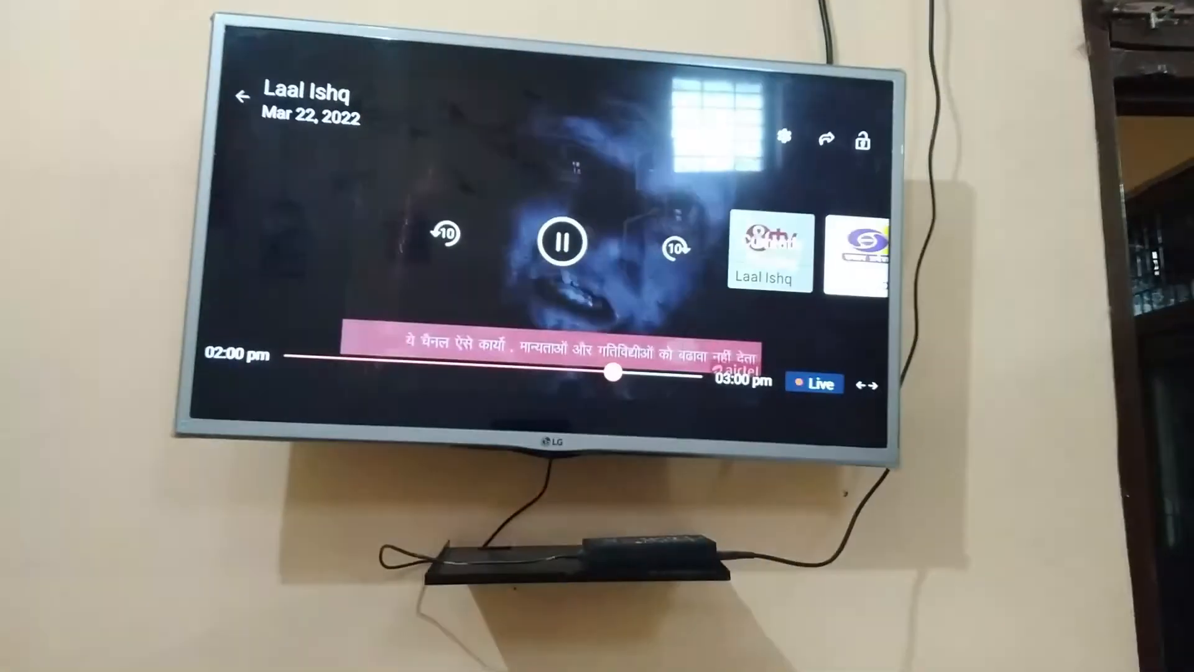
pyautogui.click(562, 243)
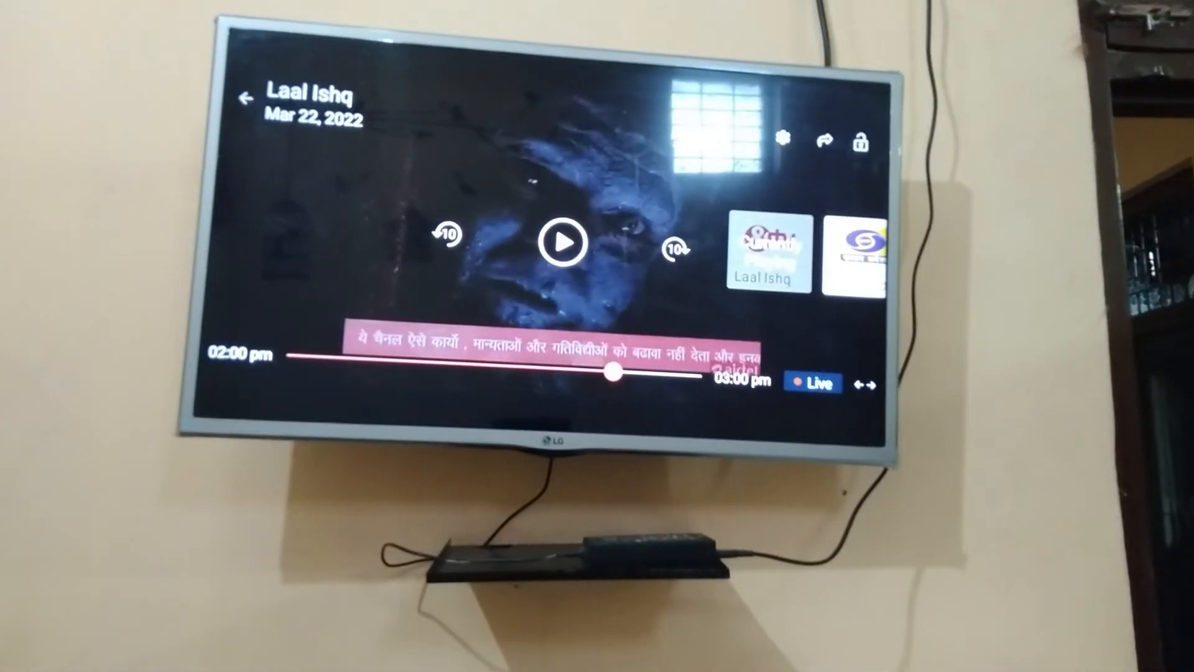